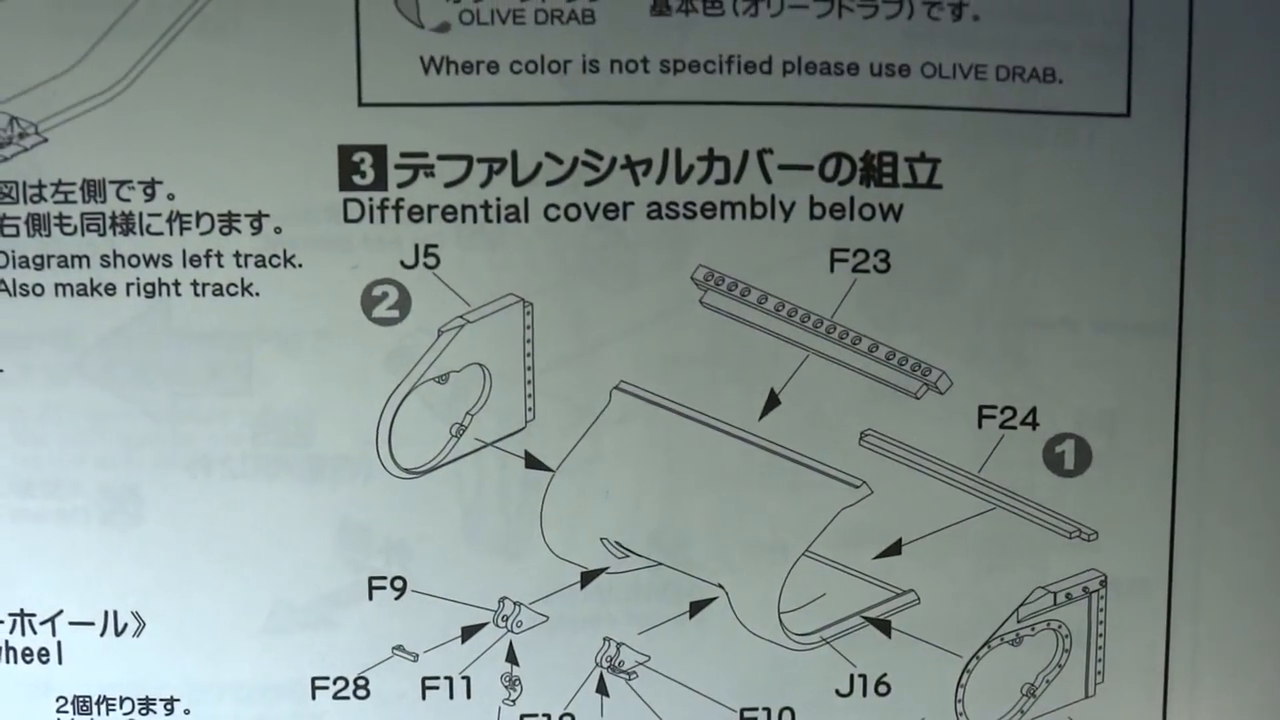
scroll(down, 3)
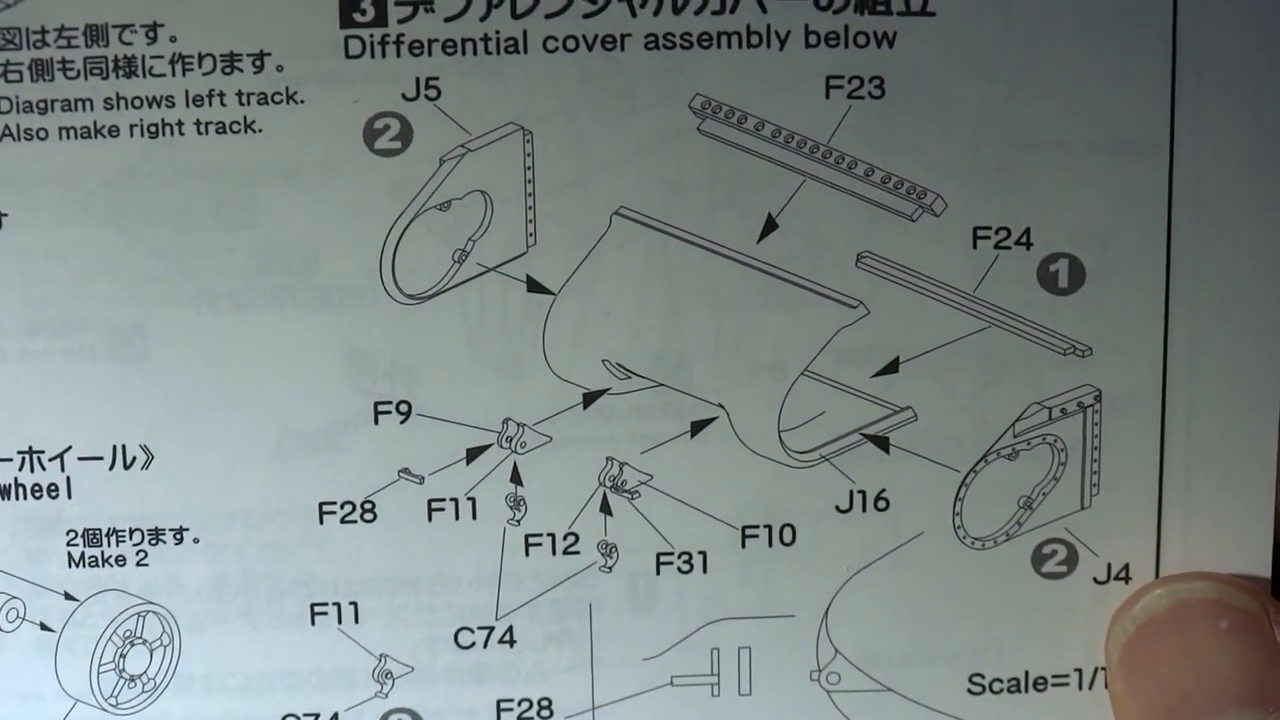